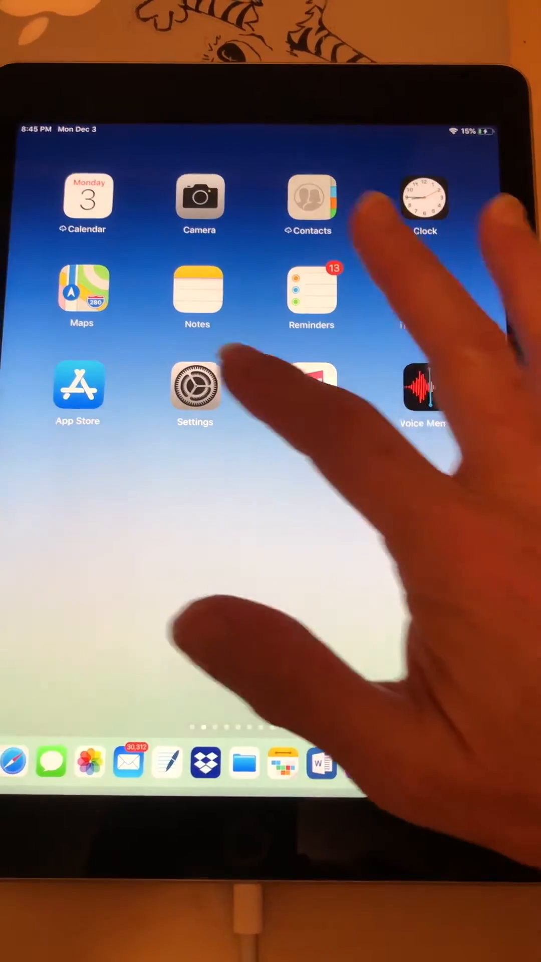
- Go to Settings > General > Accessibility and review the Vision options list
click(196, 389)
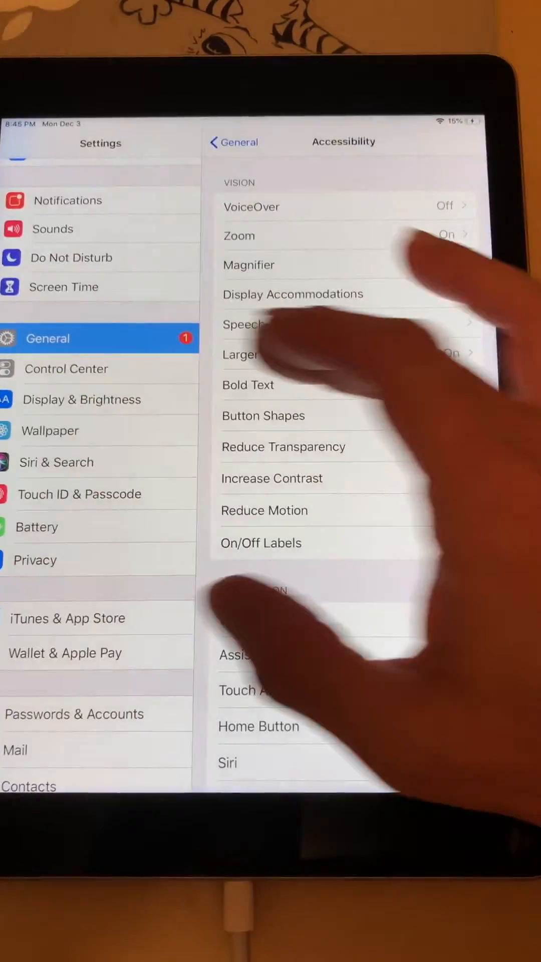
click(233, 141)
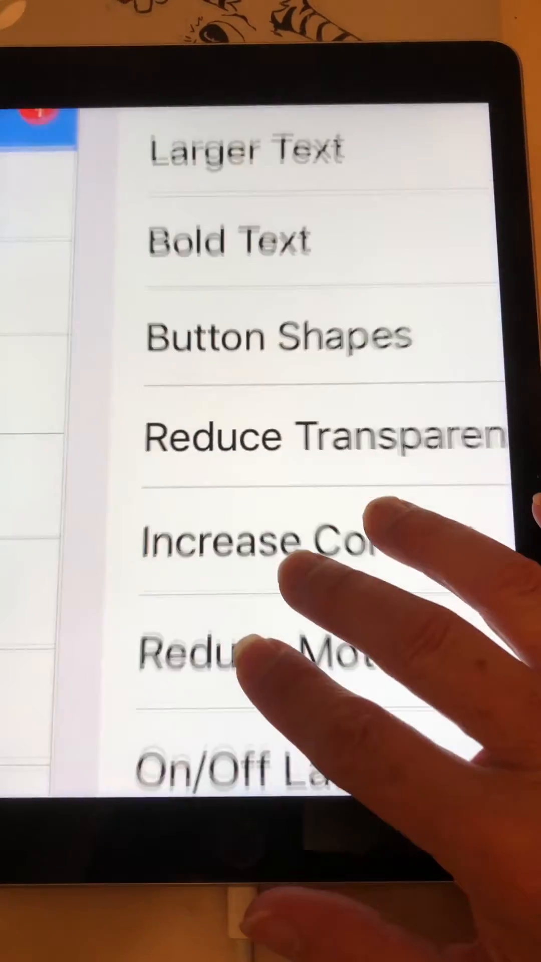
scroll(down, 3)
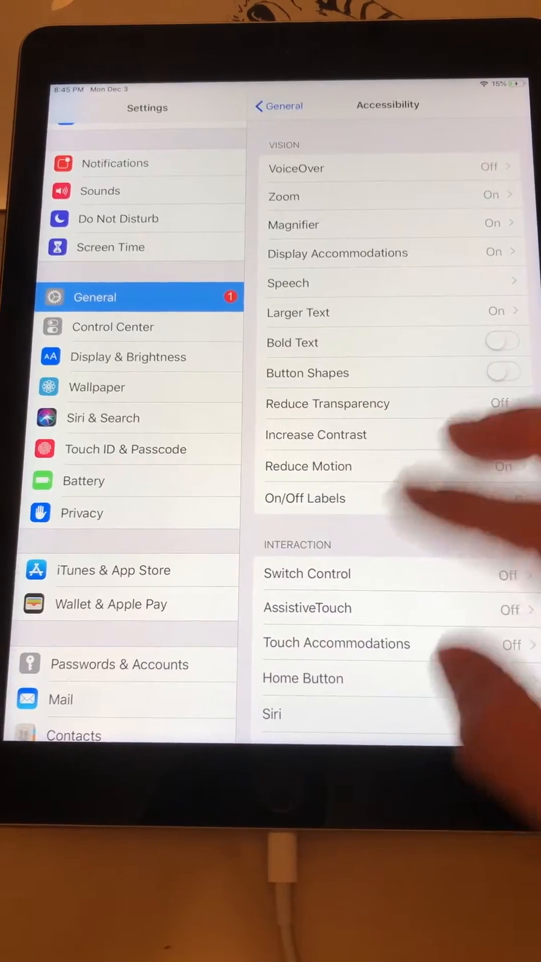
- Return Home and browse the Today View widgets (Reminders, Music, News, calculators) with see-through backgrounds
key(home)
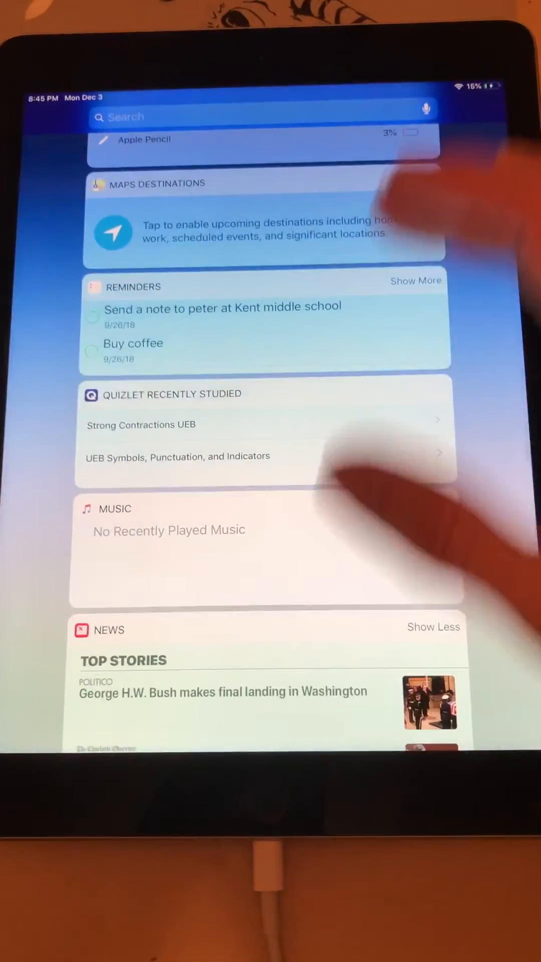
scroll(up, 3)
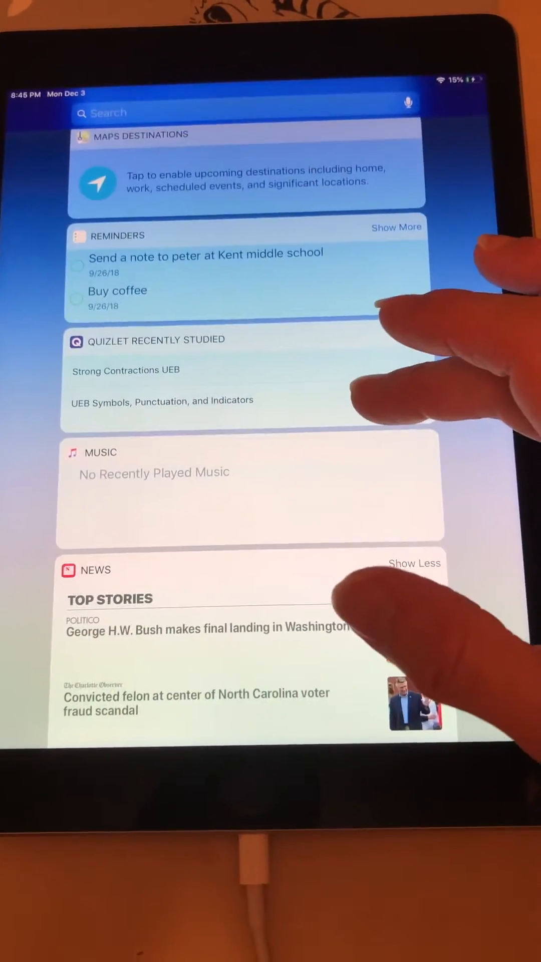
scroll(up, 3)
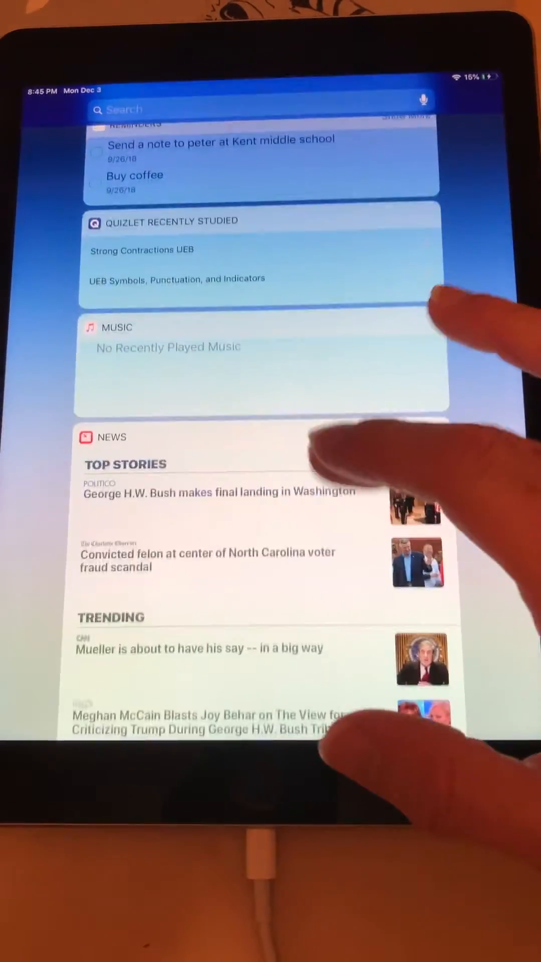
scroll(down, 3)
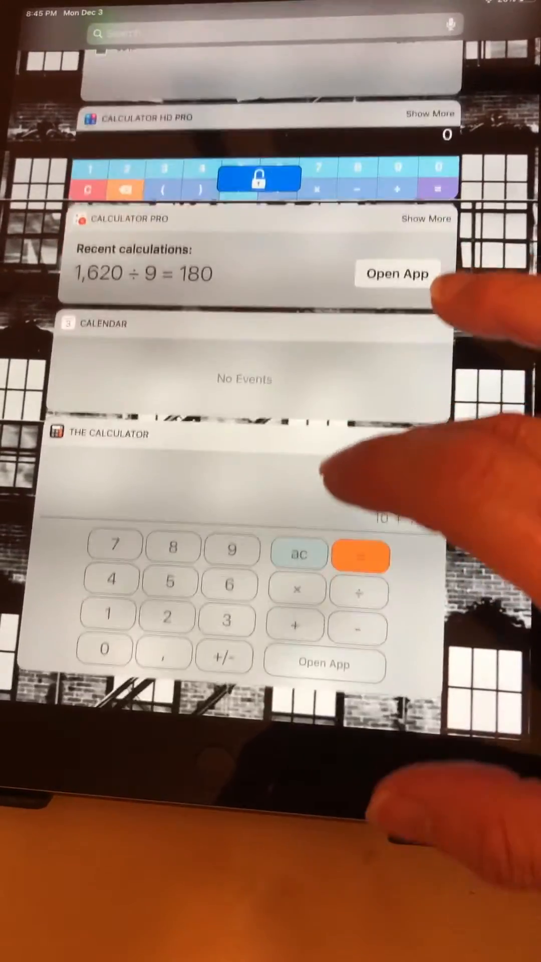
scroll(down, 3)
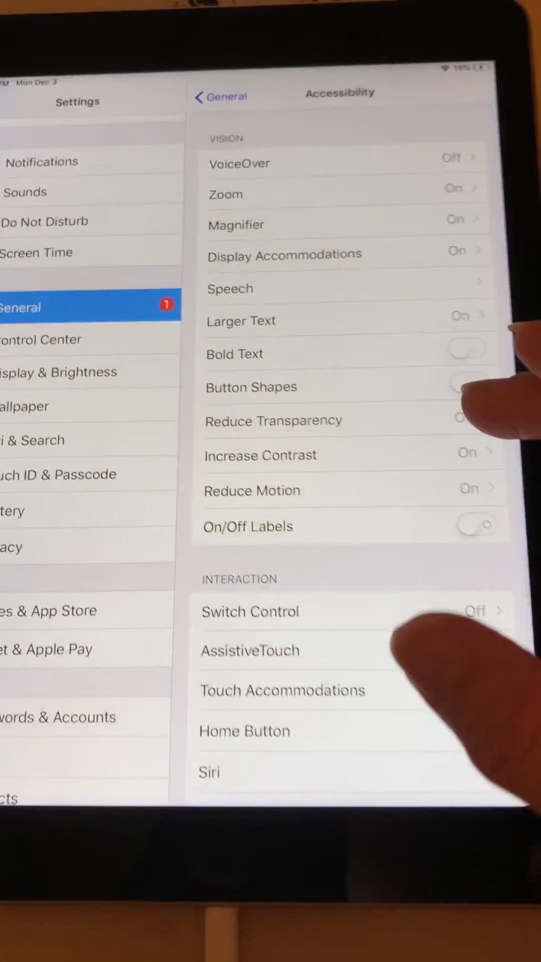
- Switch Reduce Transparency on in Accessibility
click(274, 420)
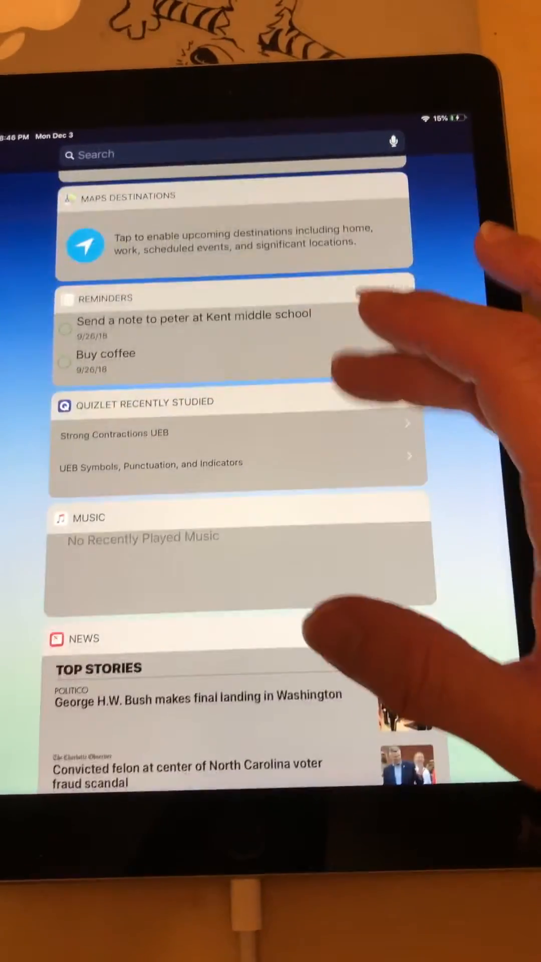
- Browse the Today View widgets again, now on solid grey backgrounds
scroll(down, 3)
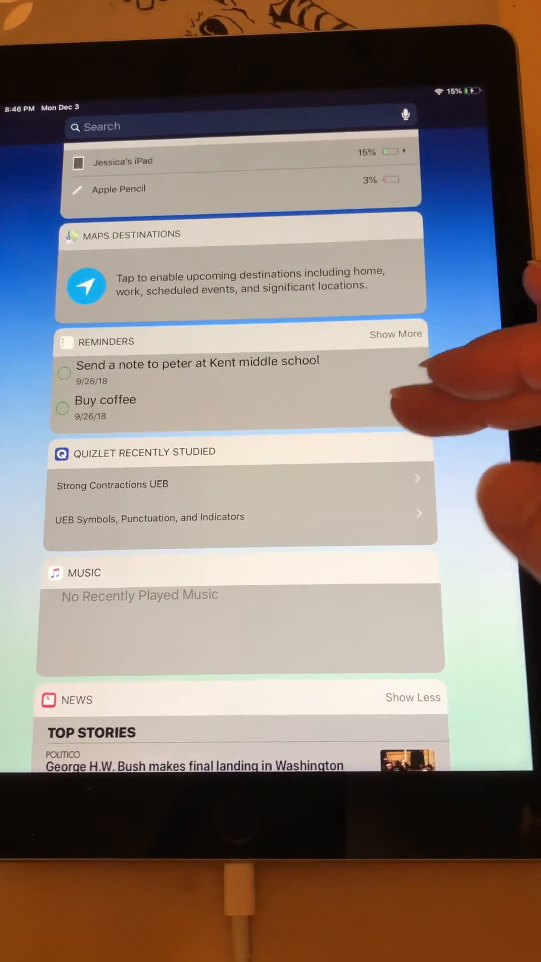
scroll(down, 3)
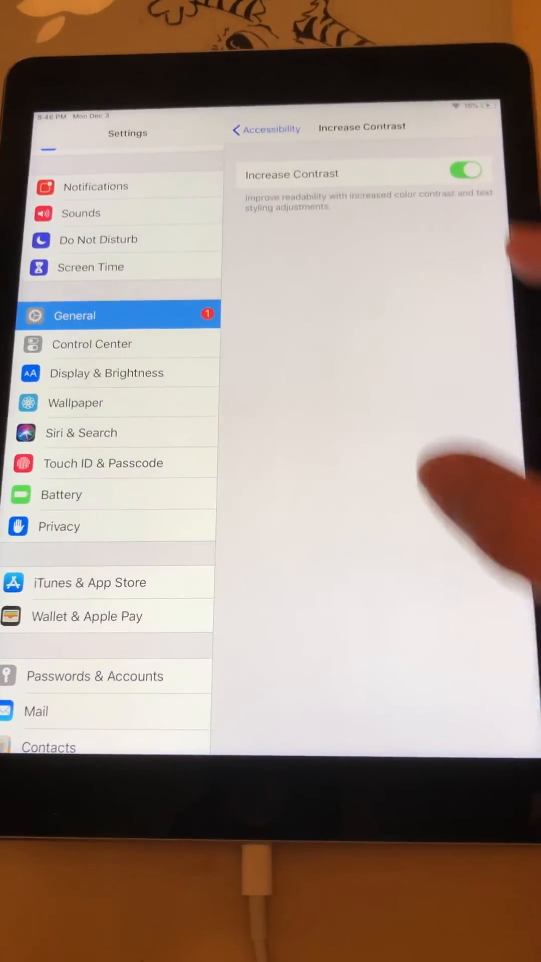
- Switch Increase Contrast off and view the Jessica conversation in Messages with ordinary light blue bubbles
click(266, 130)
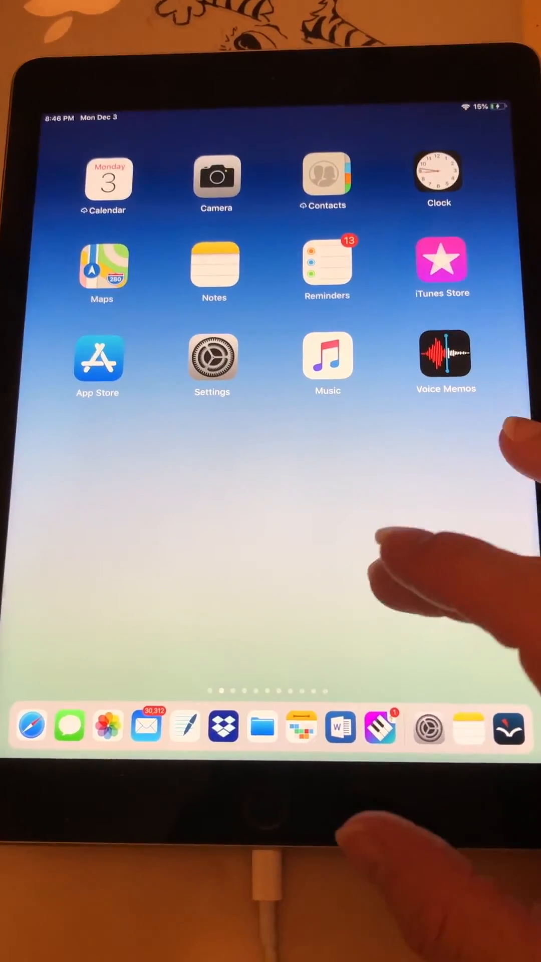
click(69, 727)
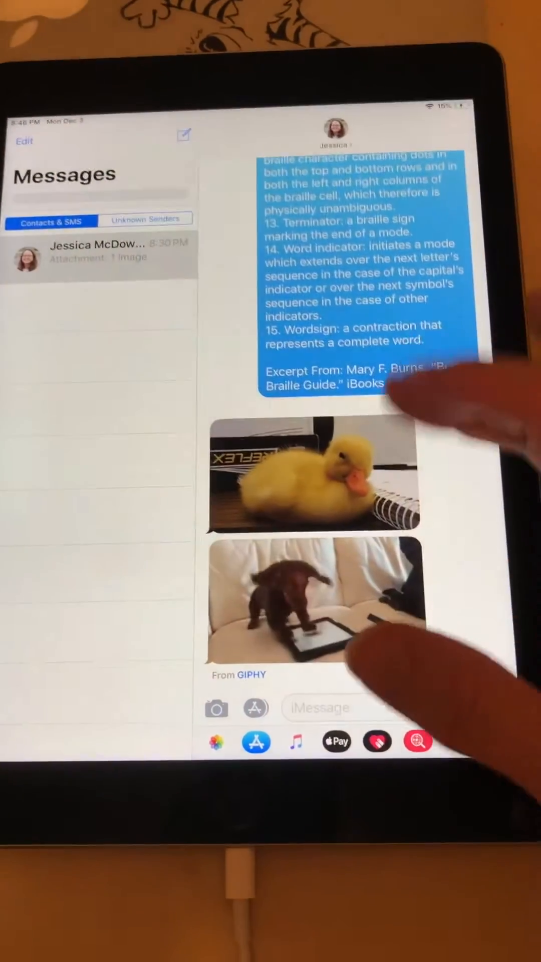
scroll(down, 3)
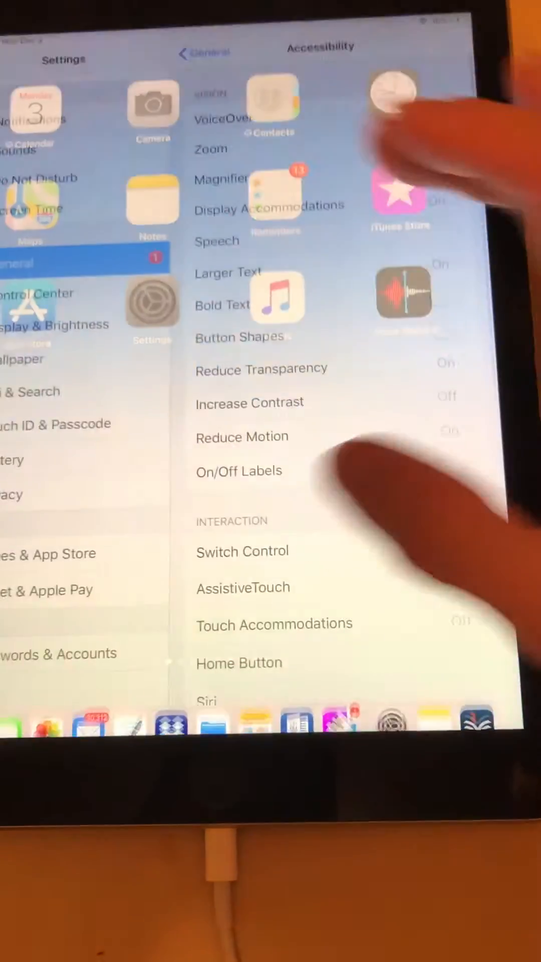
- Switch Increase Contrast back on and view the braille message in its darker blue bubble
click(249, 403)
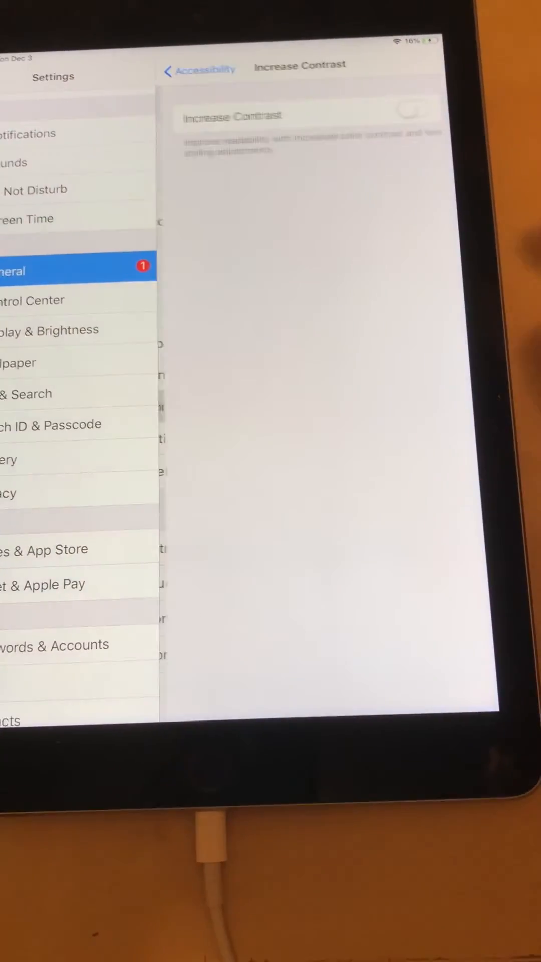
click(412, 118)
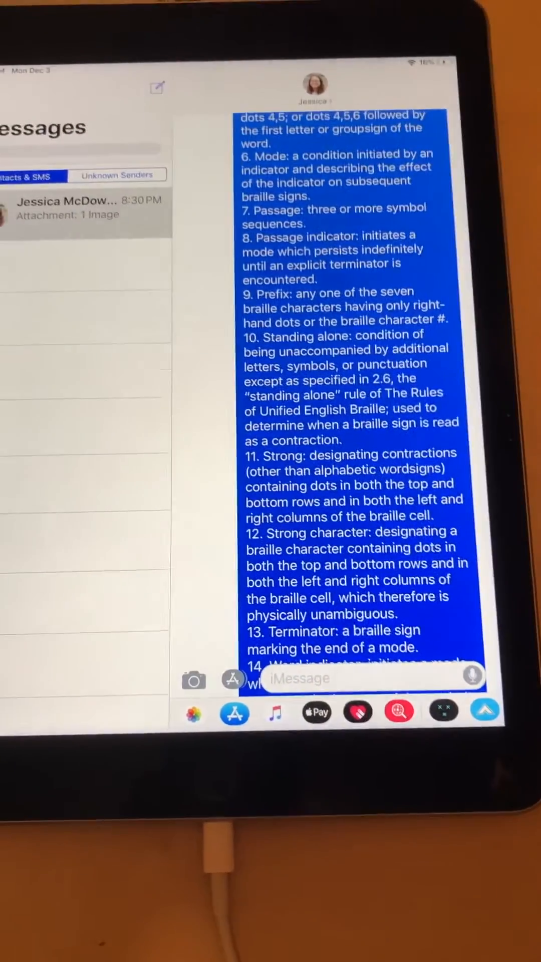
scroll(up, 3)
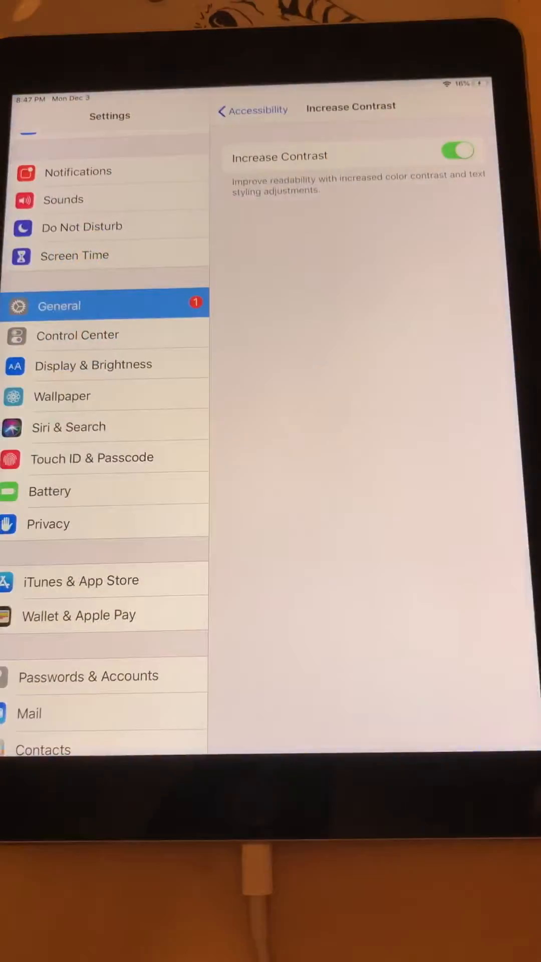
- Switch Reduce Motion off, return Home and relaunch Settings to watch the app animation
click(250, 110)
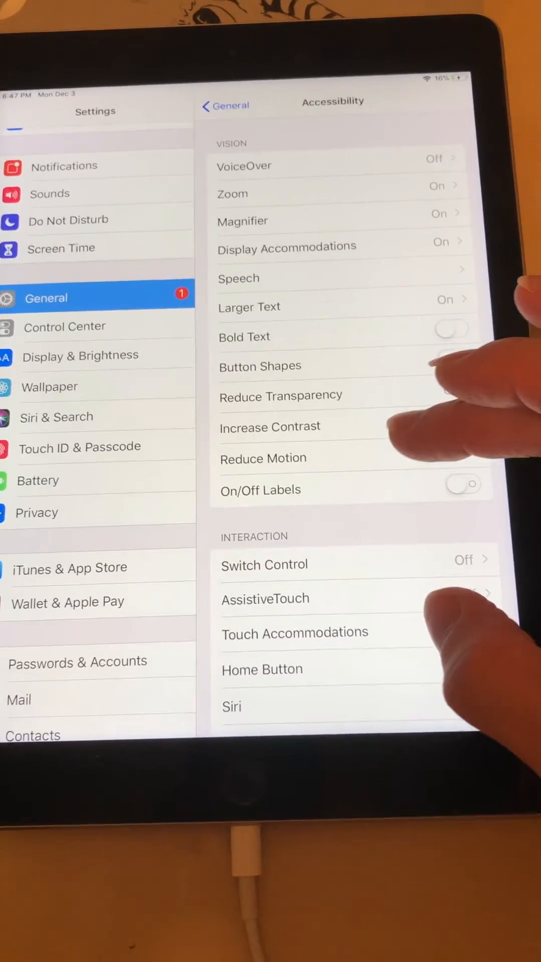
click(262, 457)
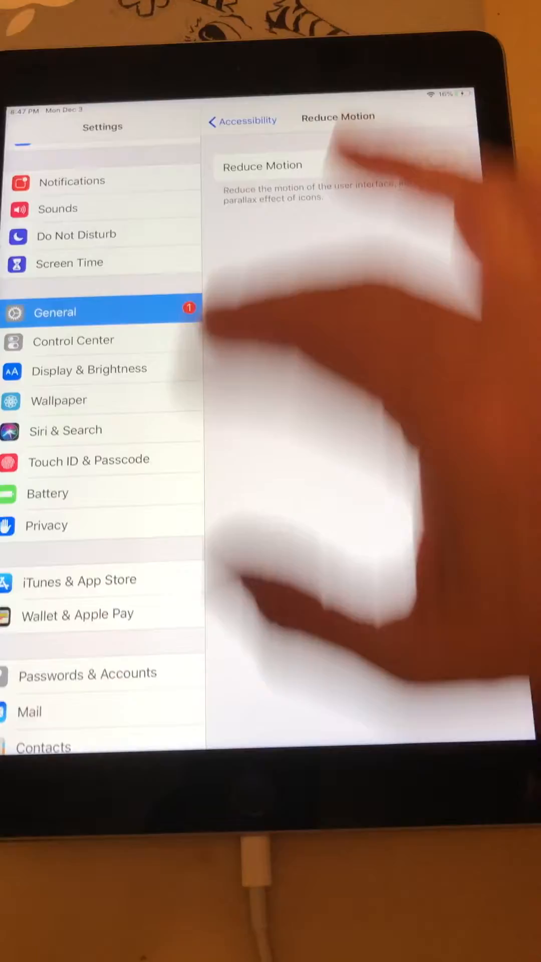
key(home)
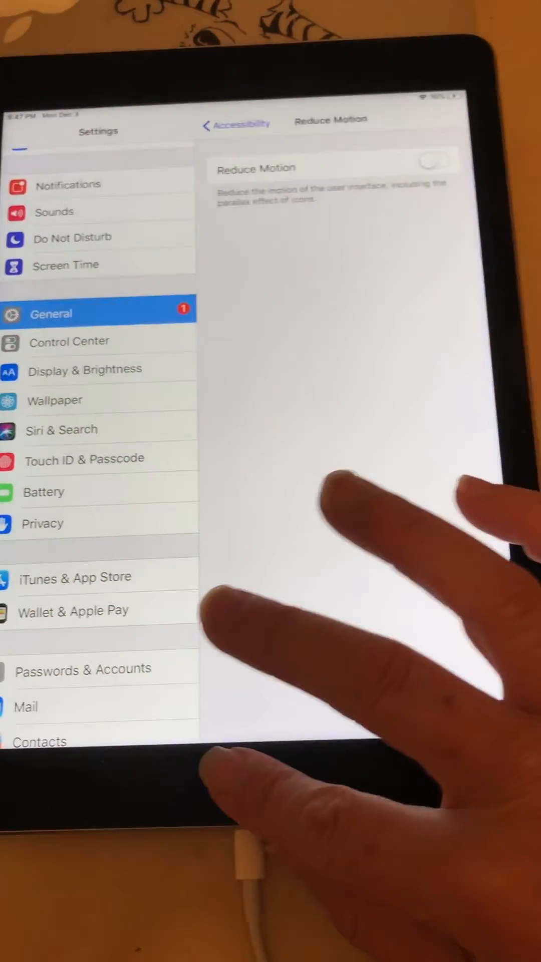
key(home)
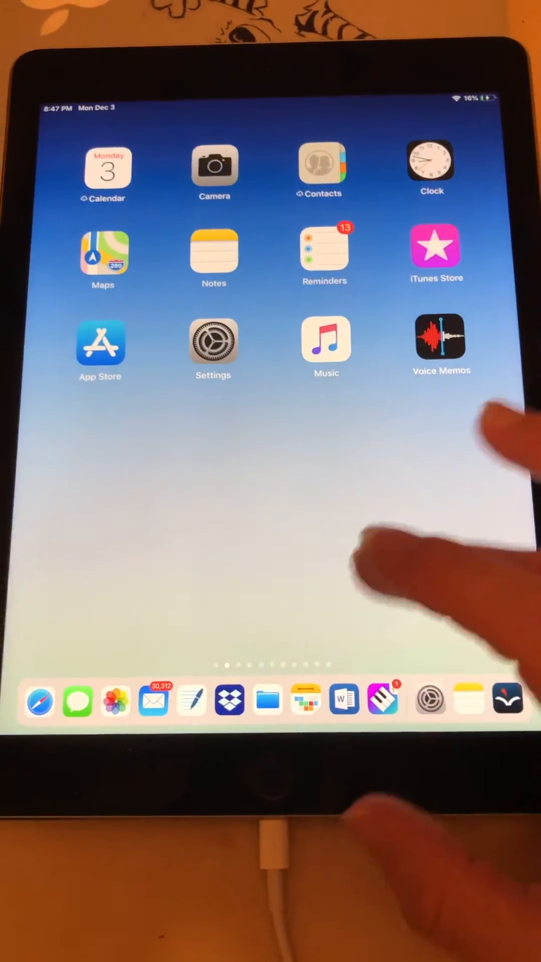
click(212, 344)
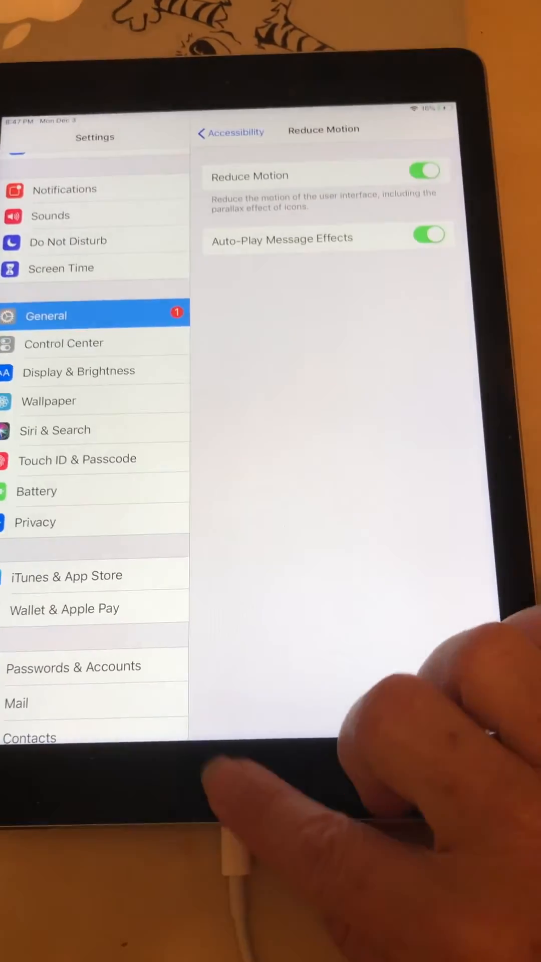
- Leave Reduce Motion on and return to the home screen
key(home)
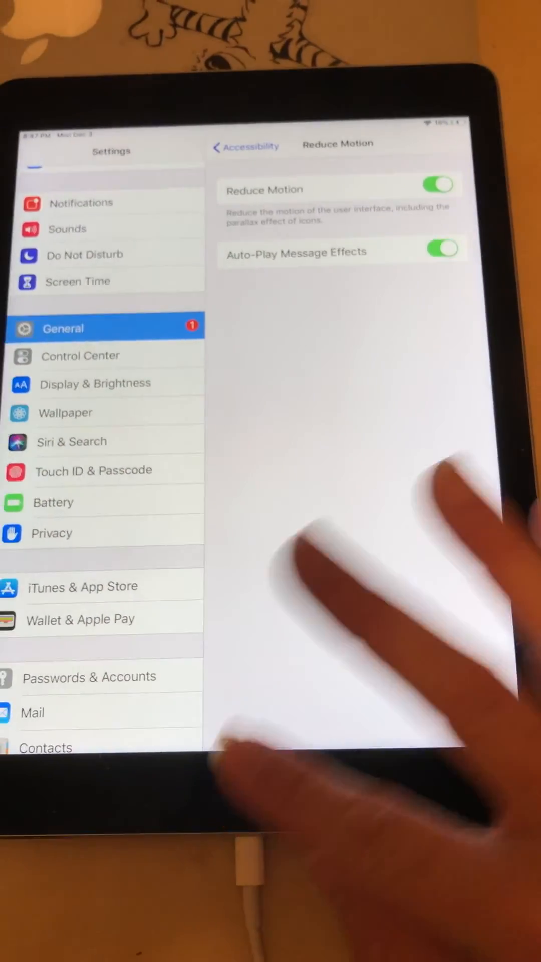
key(home)
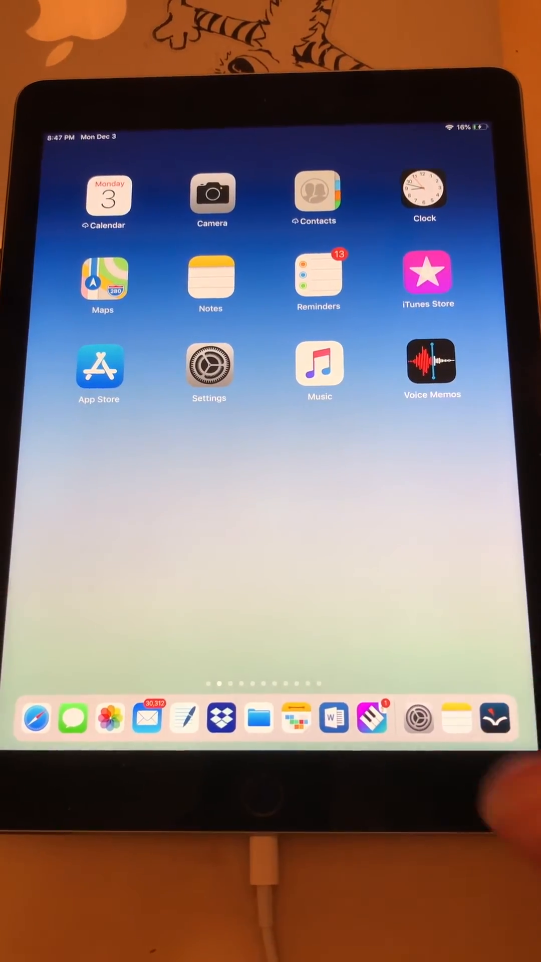